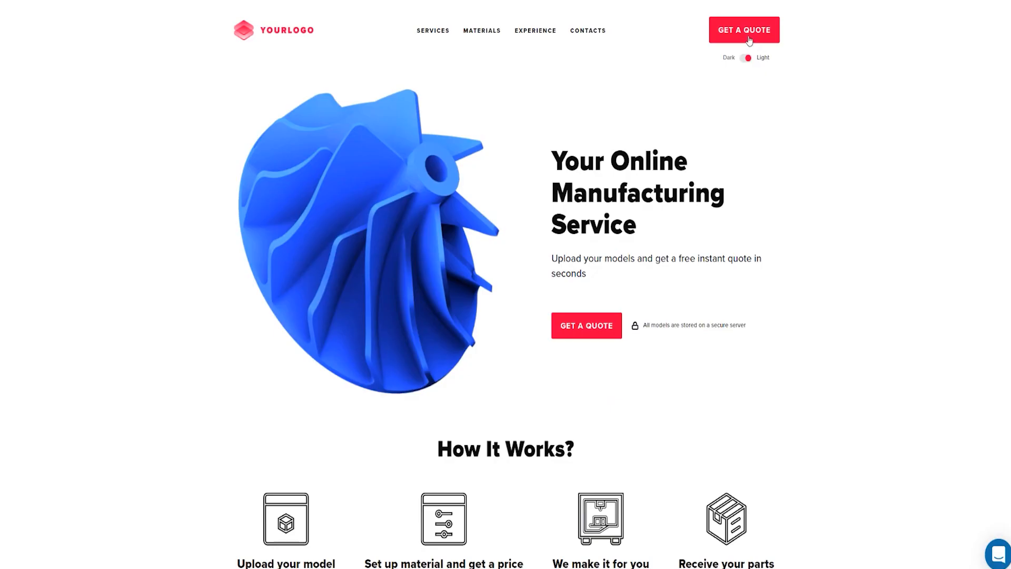
- Start a new instant quote from the landing page's GET A QUOTE button
click(743, 30)
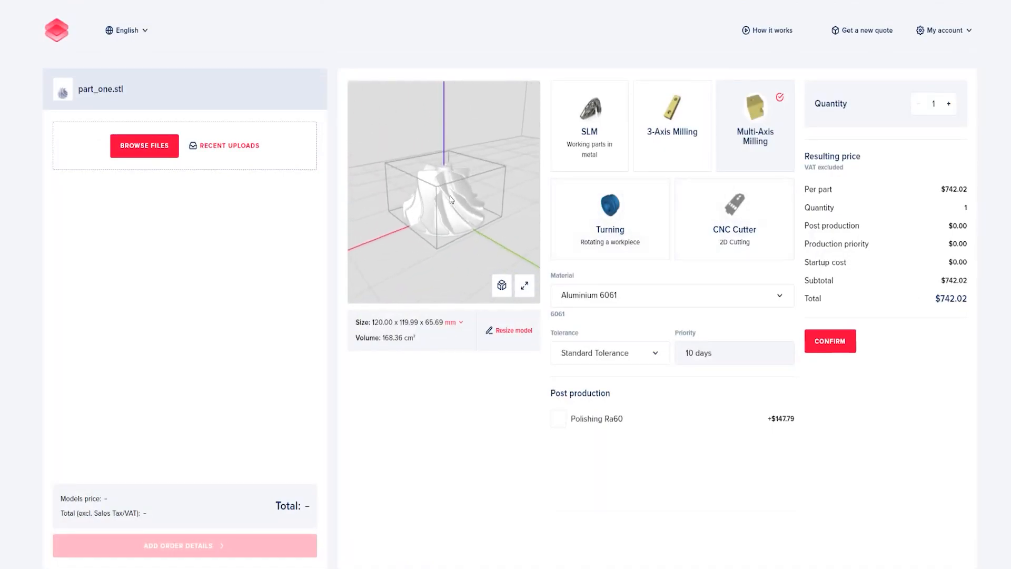
click(587, 125)
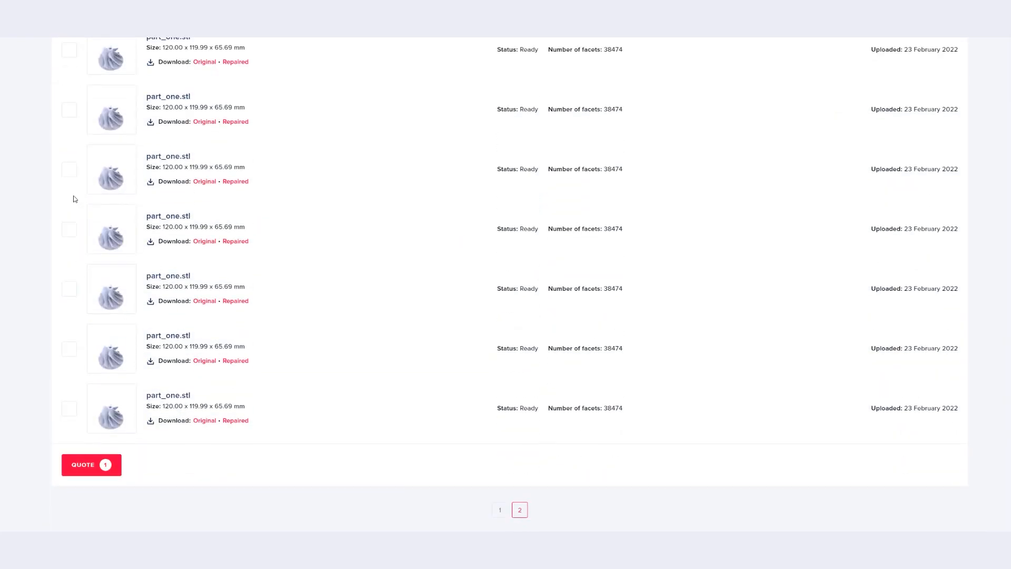
click(90, 464)
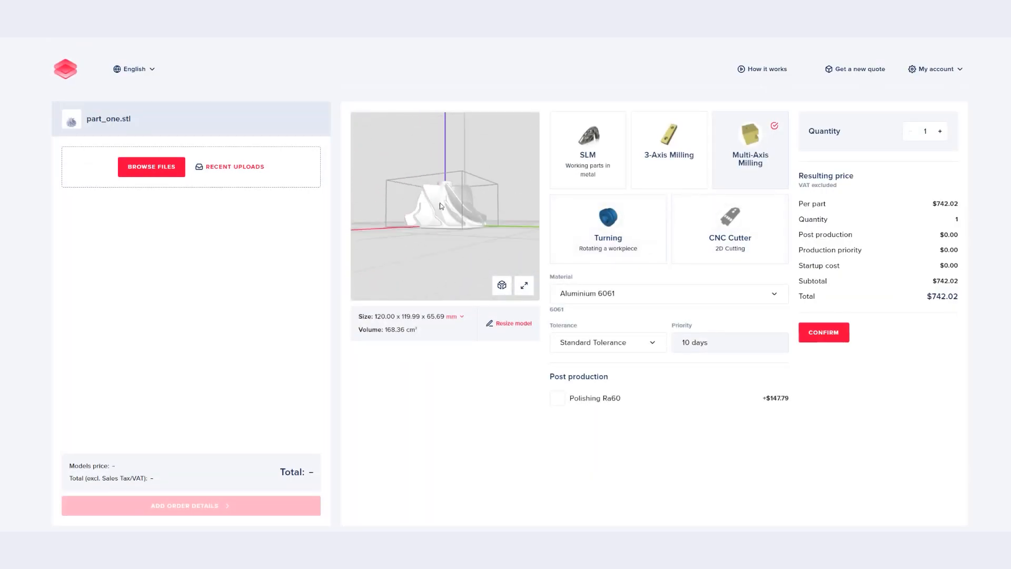
- Compare SLM pricing, then return to Multi-Axis Milling in Aluminium 6061
drag(440, 206, 452, 213)
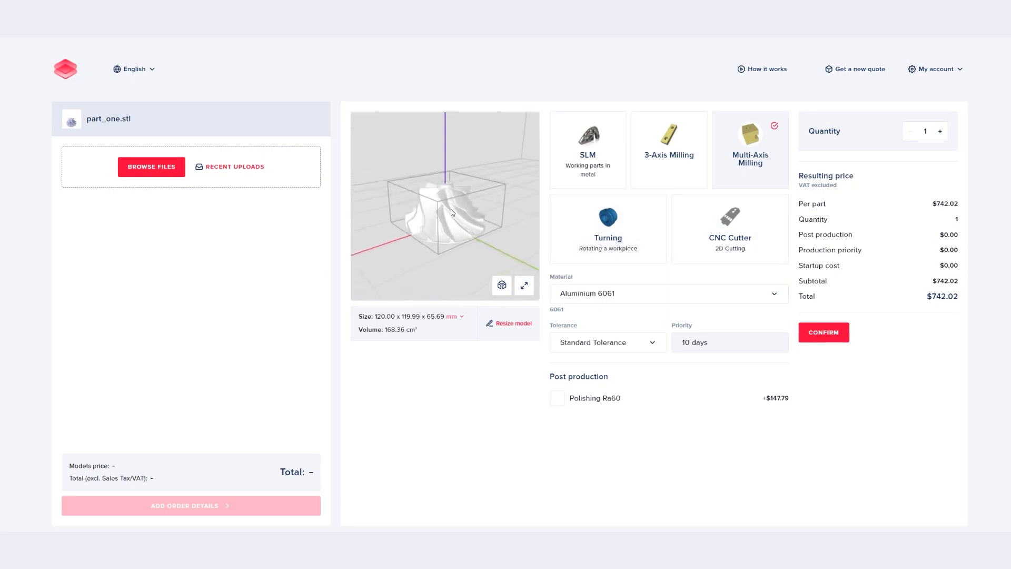
click(586, 138)
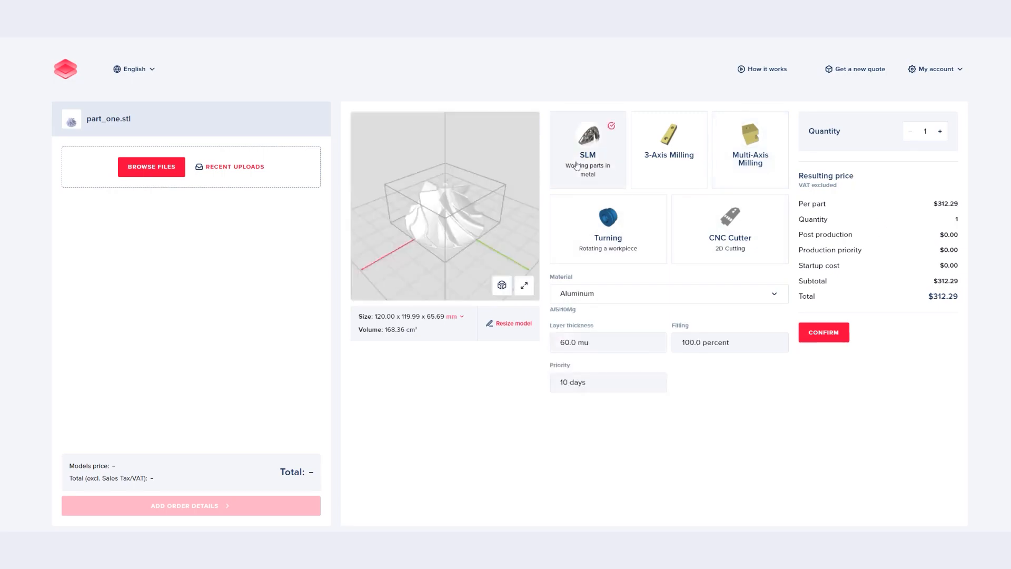
click(749, 148)
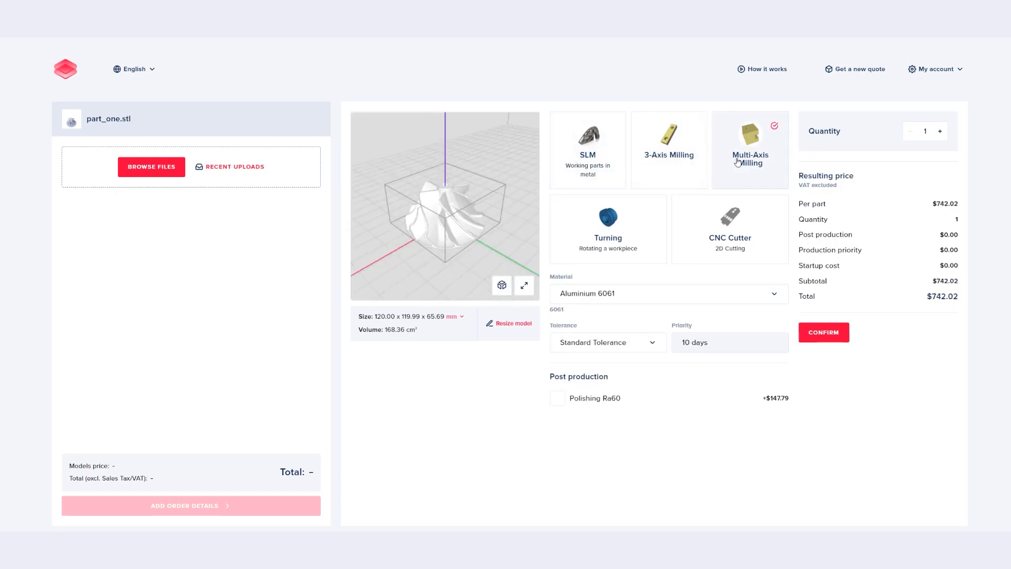
- Set High tolerance, add Polishing Ra60, raise quantity to 2 and confirm to cart
click(667, 293)
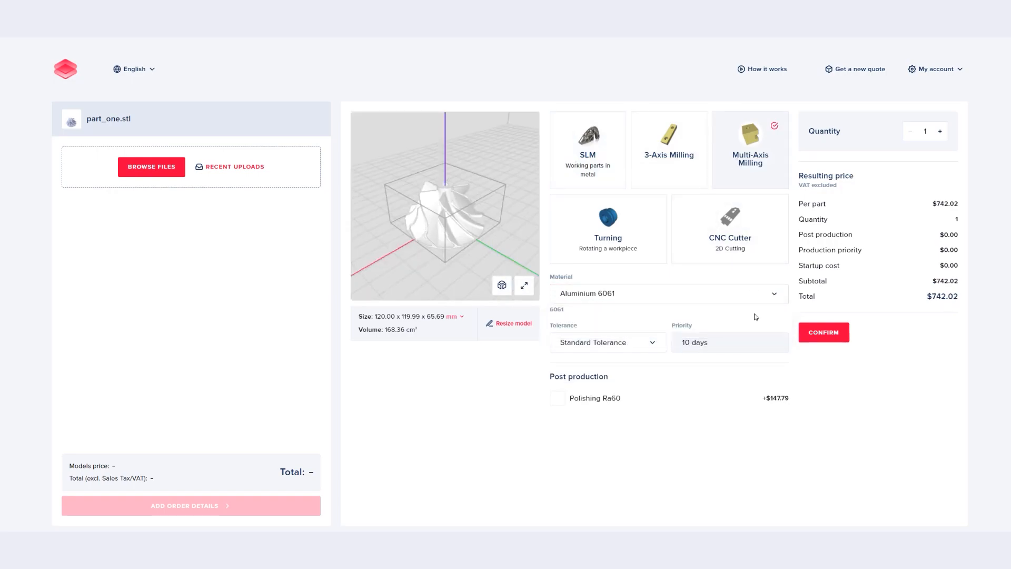
click(607, 341)
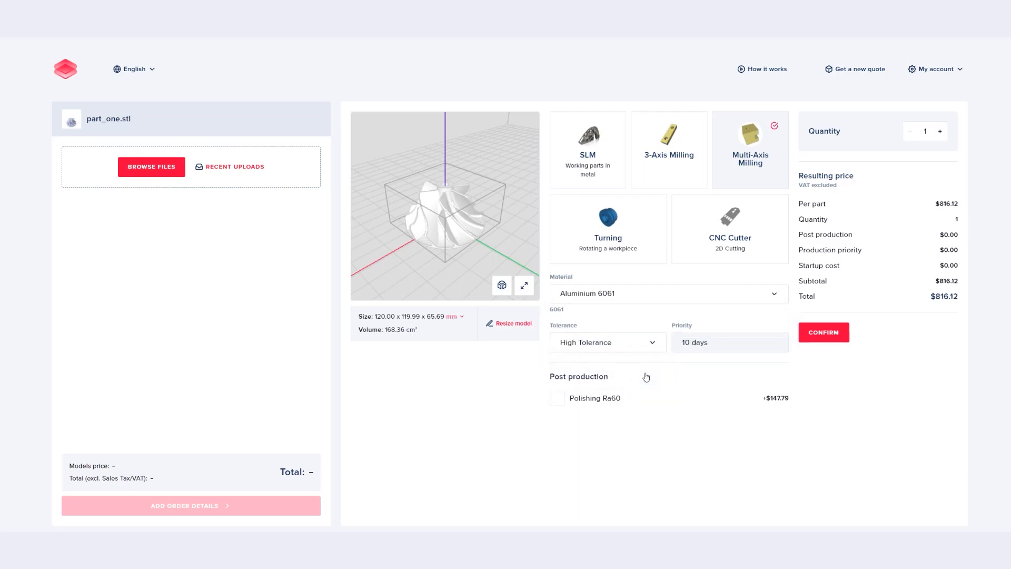
click(556, 398)
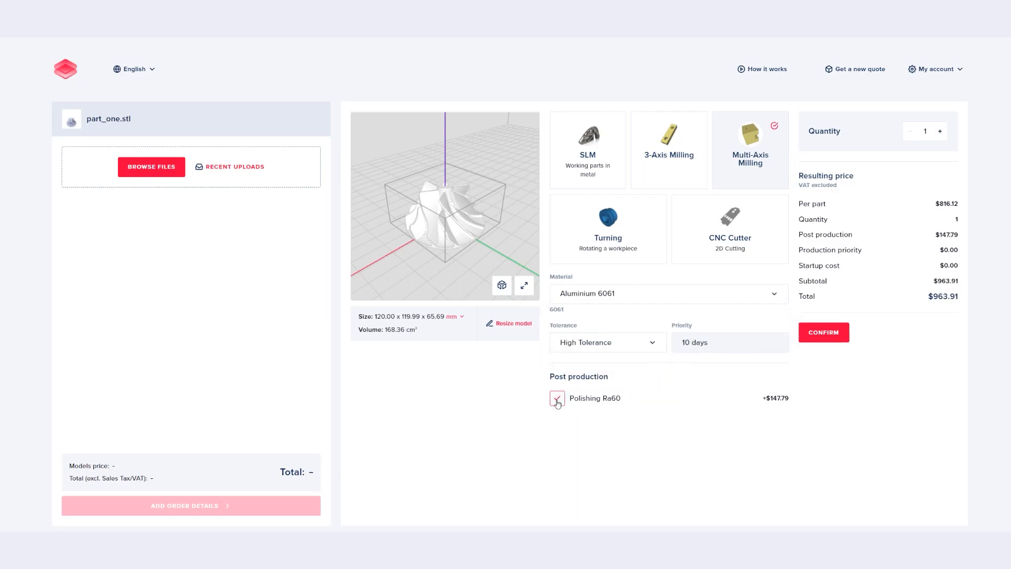
click(940, 130)
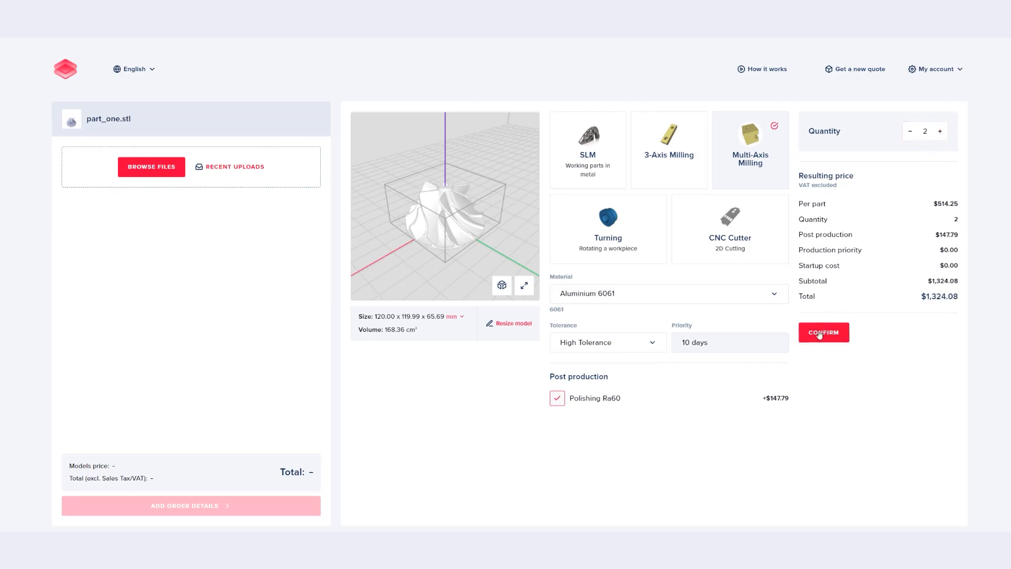
click(823, 331)
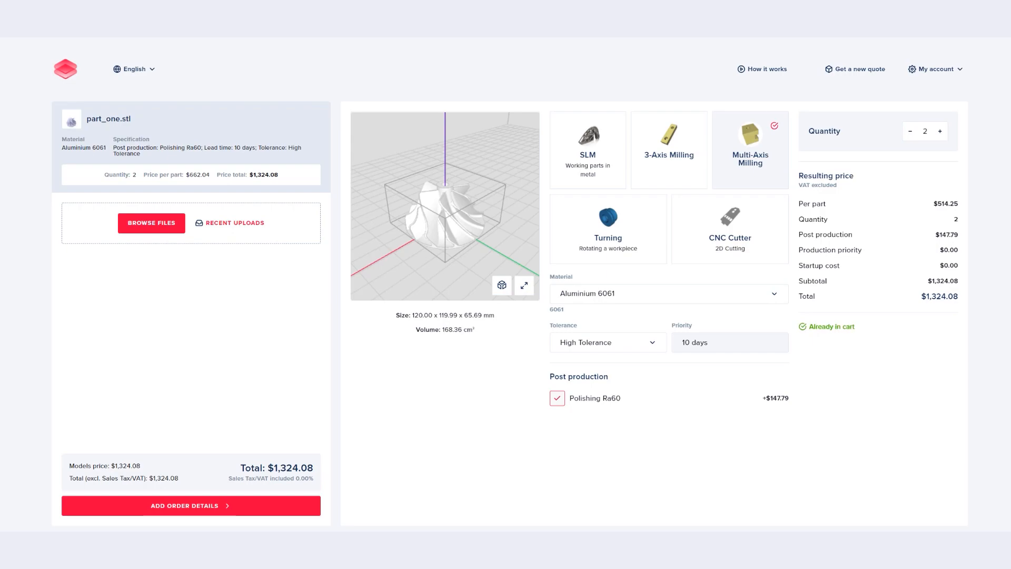
- Proceed to order details and review personal info, delivery and shipment sections
click(190, 506)
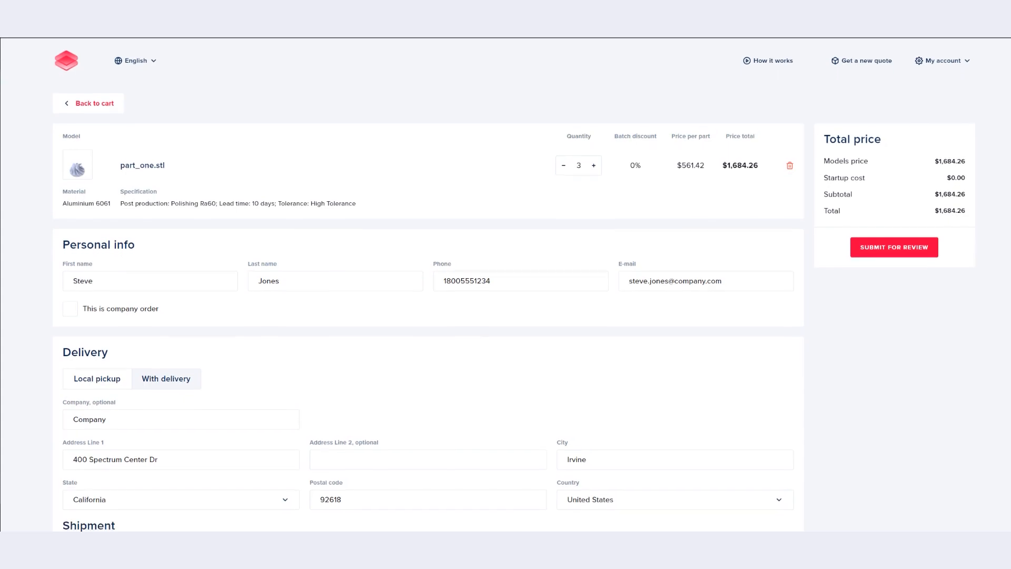
scroll(down, 3)
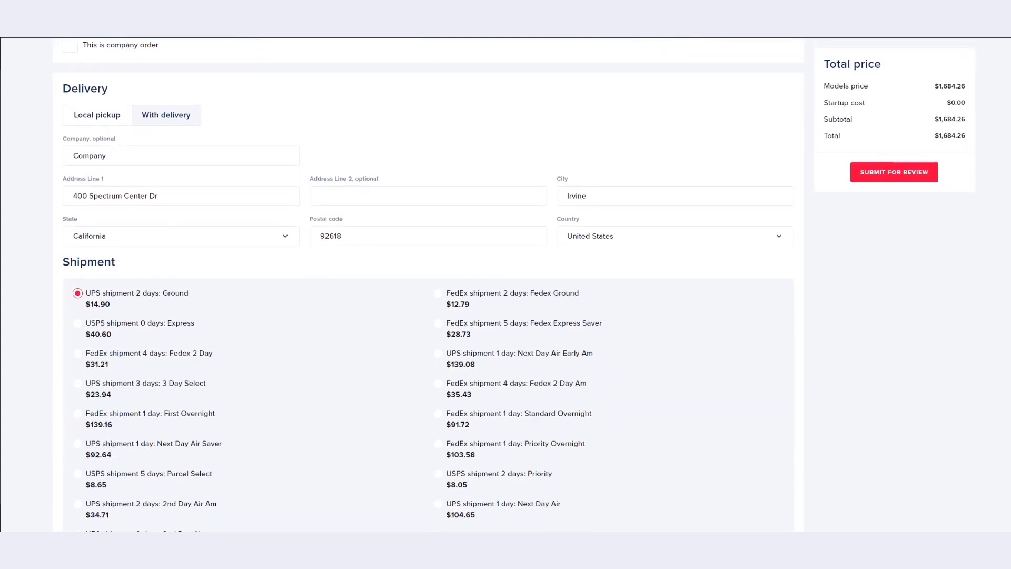
scroll(down, 3)
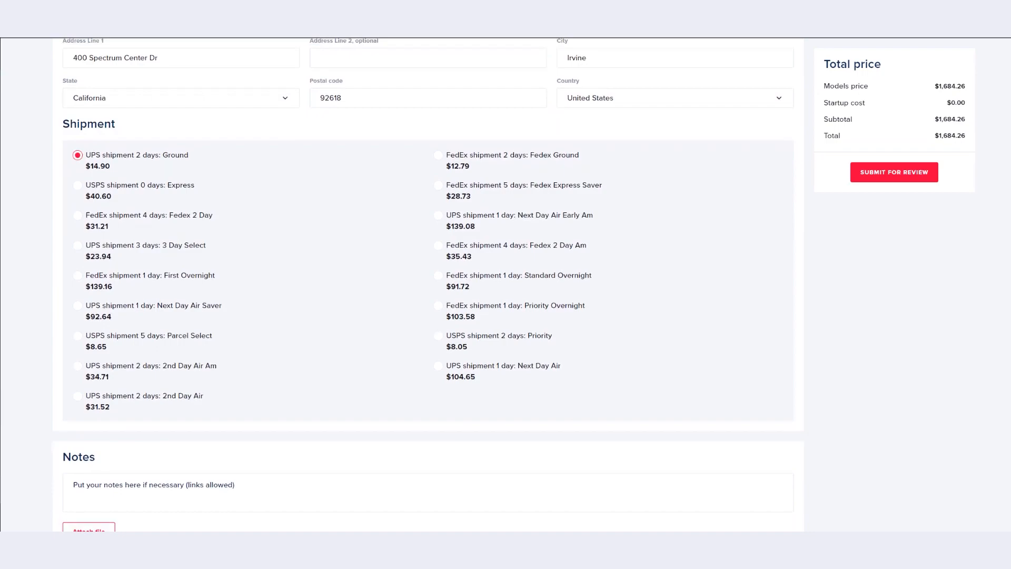
scroll(down, 3)
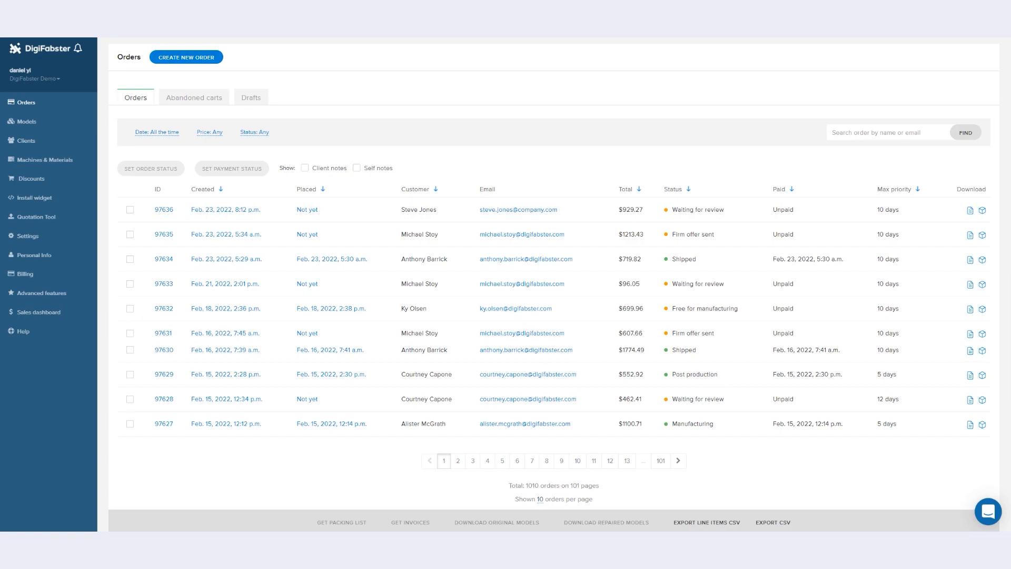
- Browse the admin Models and Clients pages, then go to the sales dashboard
click(25, 121)
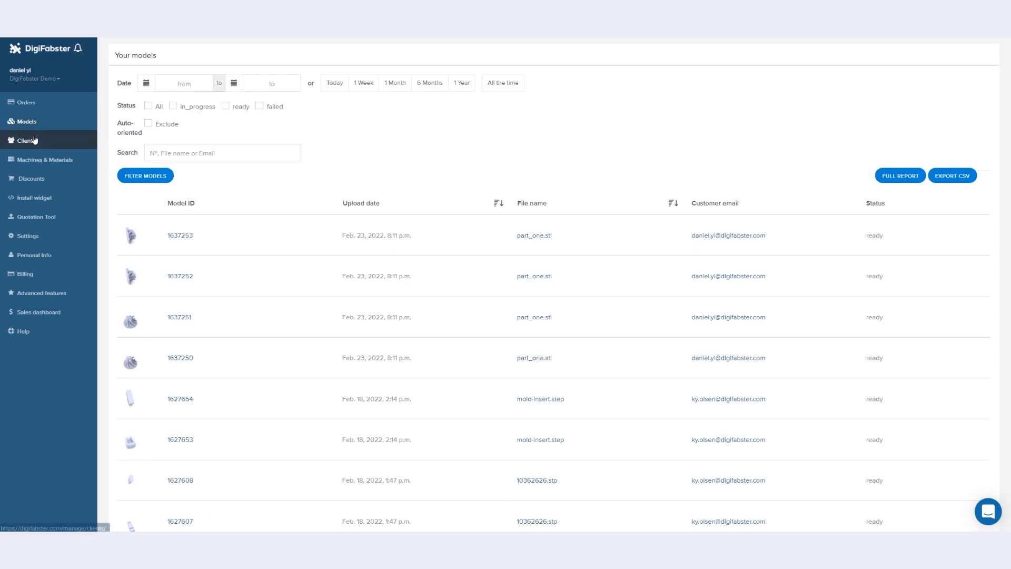
click(25, 140)
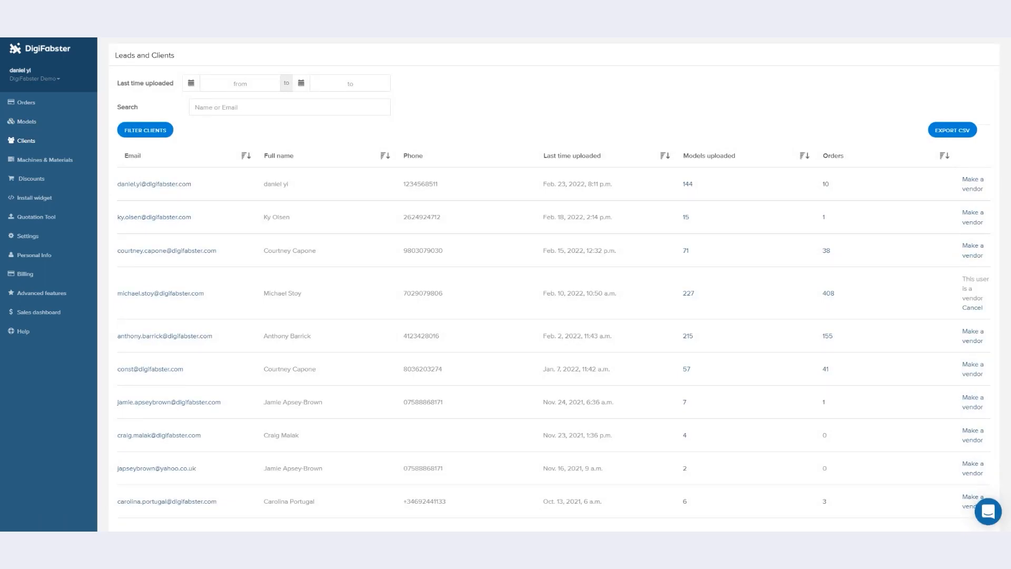
mouse_move(25, 274)
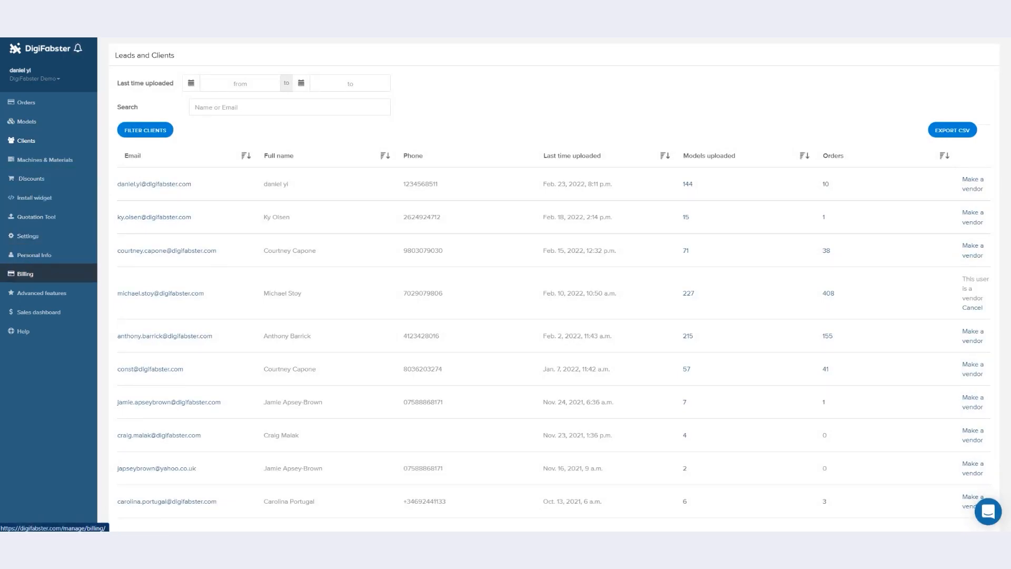
click(38, 311)
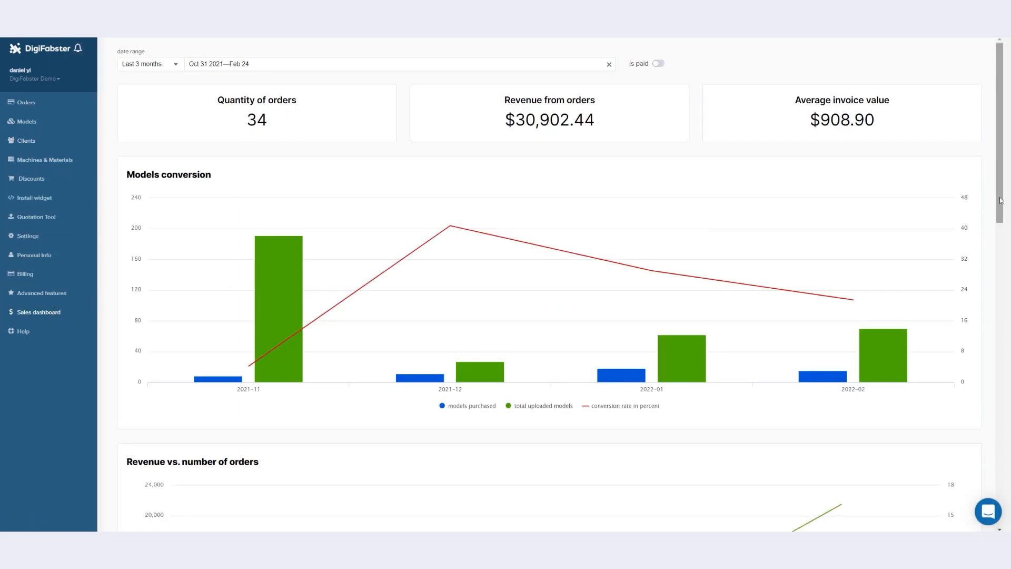
- Scroll through the conversion, revenue, average order value, material consumption and top-customer charts
scroll(down, 3)
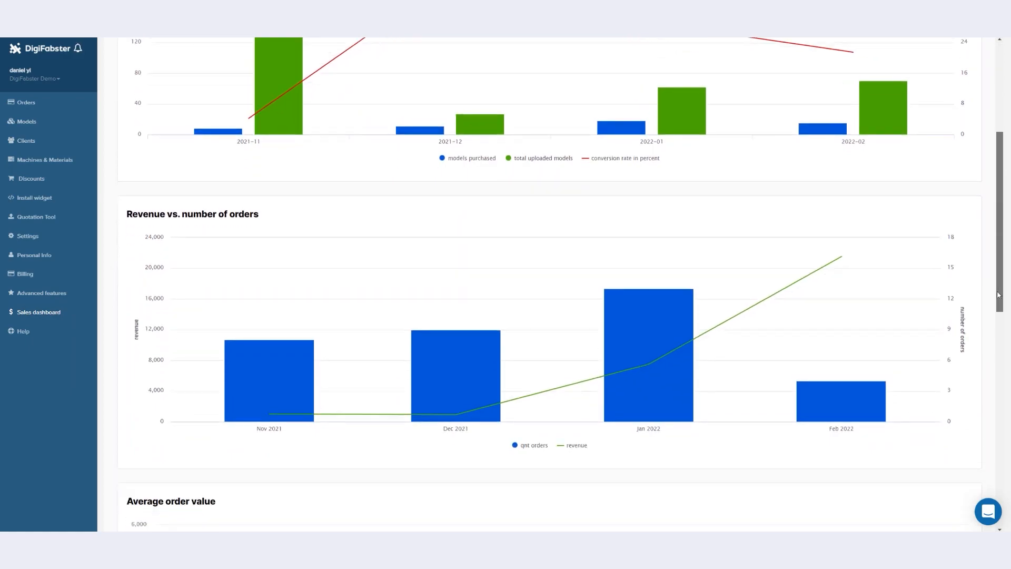
scroll(down, 3)
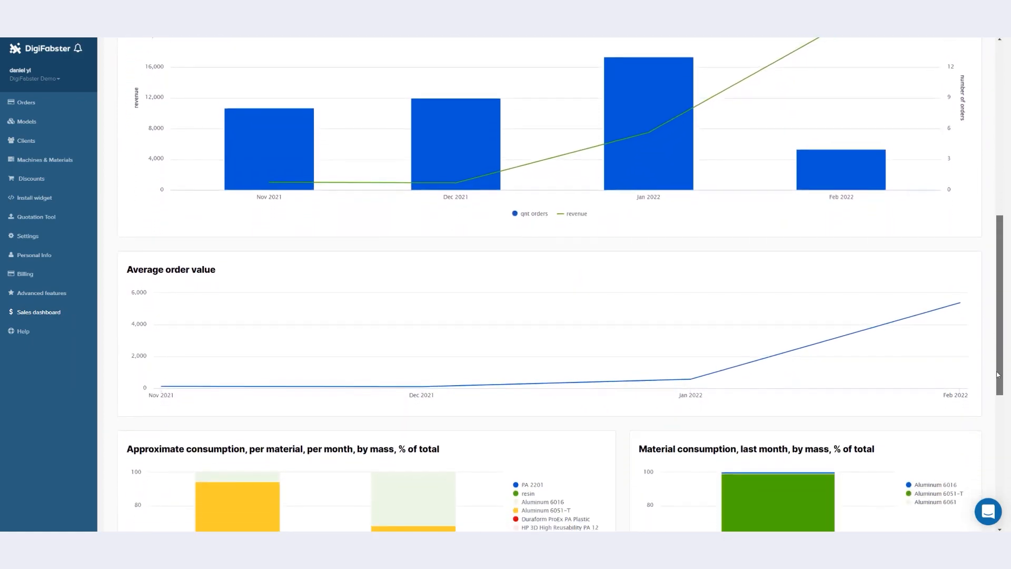
scroll(down, 3)
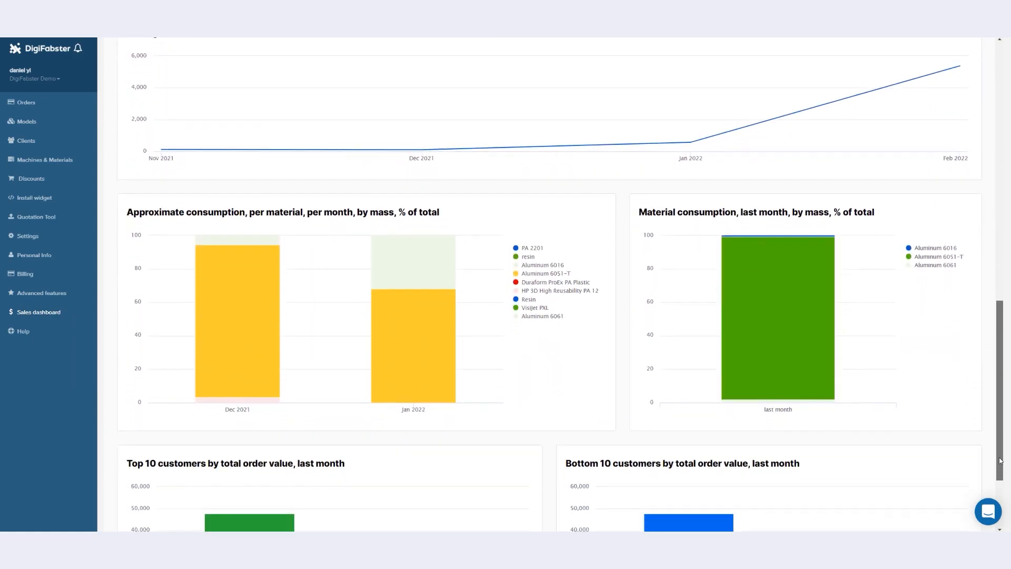
scroll(down, 3)
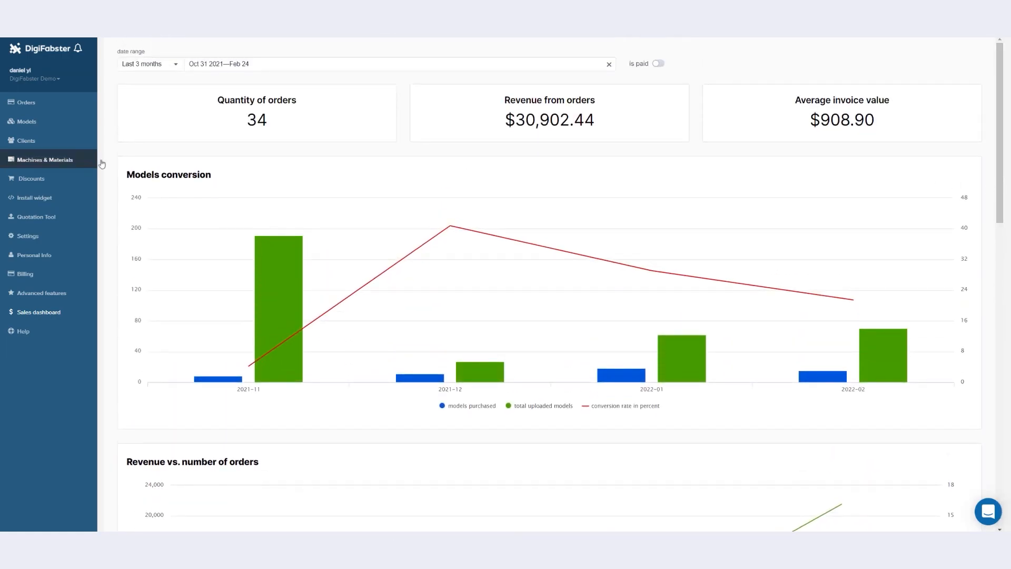
- Go to Machines & Materials and launch the Assisted Setup form
click(44, 159)
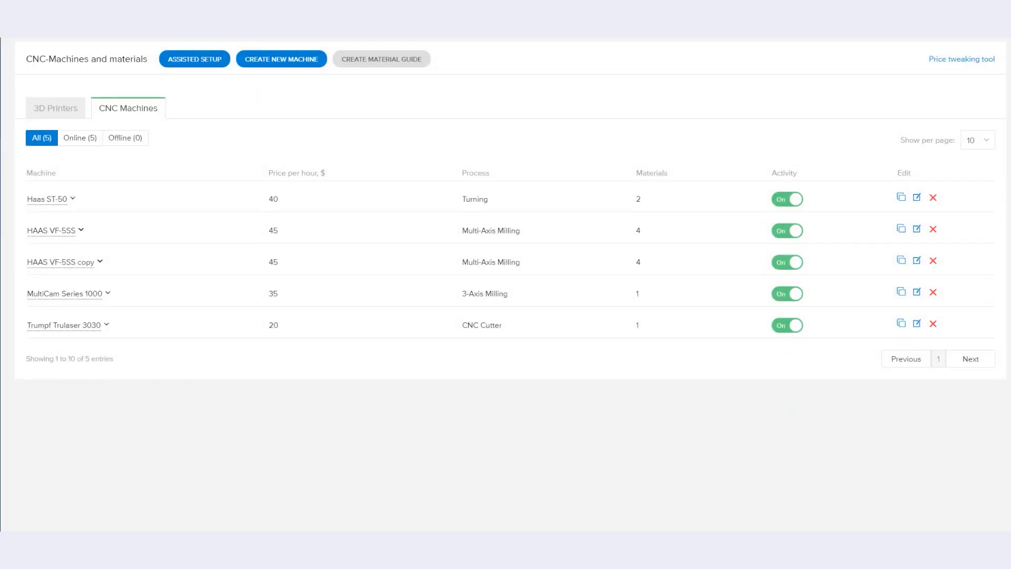
mouse_move(603, 122)
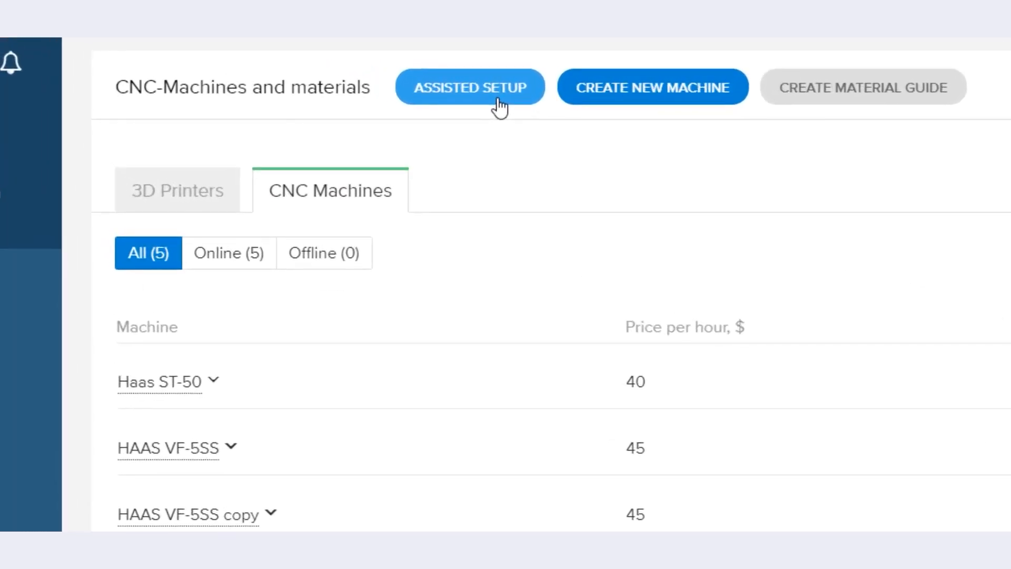
click(470, 87)
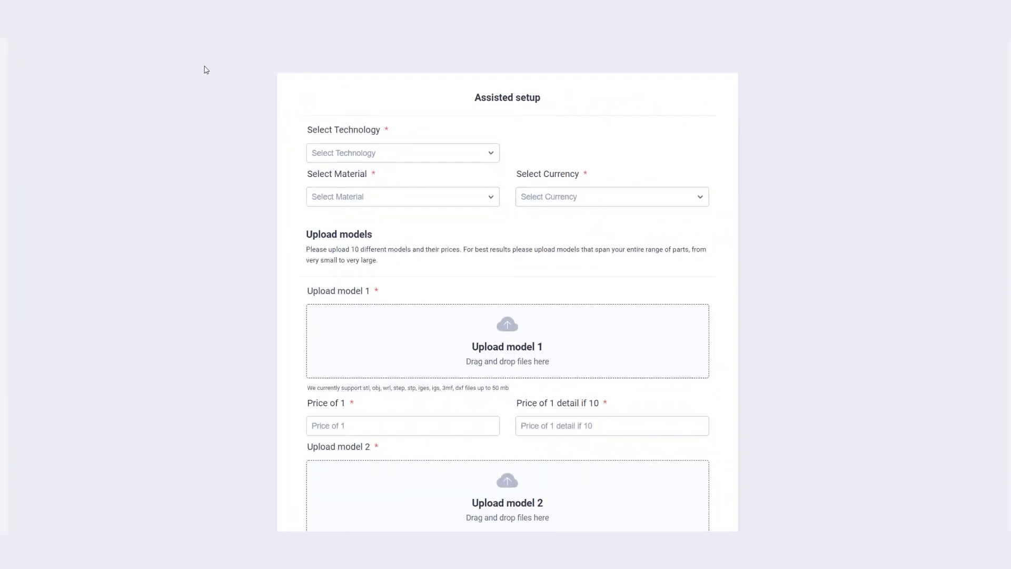